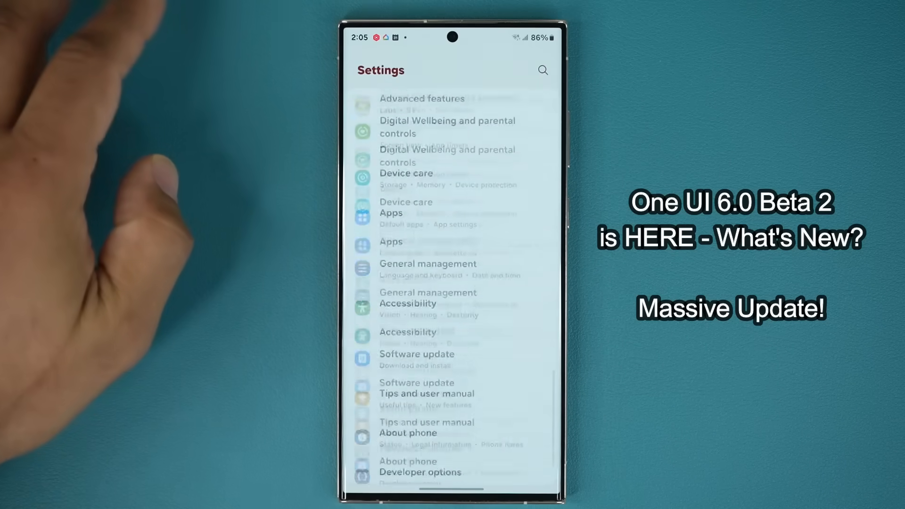
Open Software update > Last update and read through the One UI 6.0 Beta 2 (ZWHO) release notes
click(417, 354)
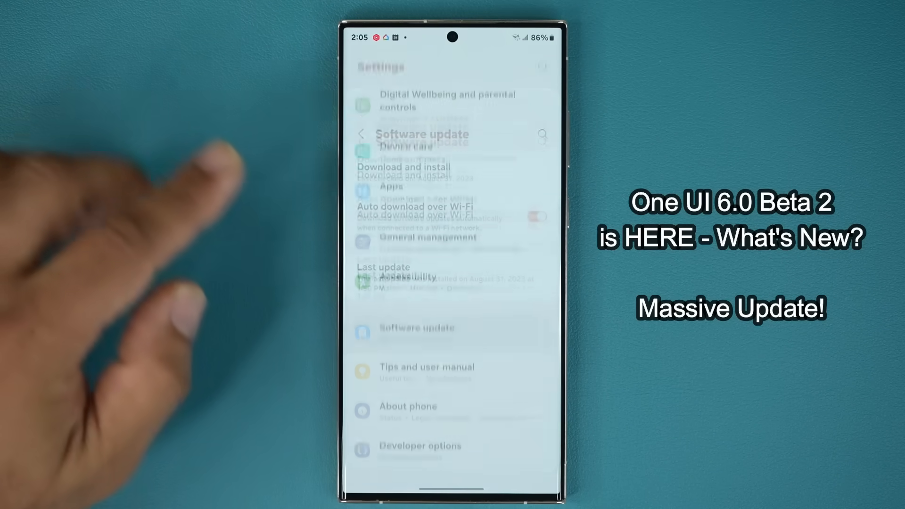
click(421, 329)
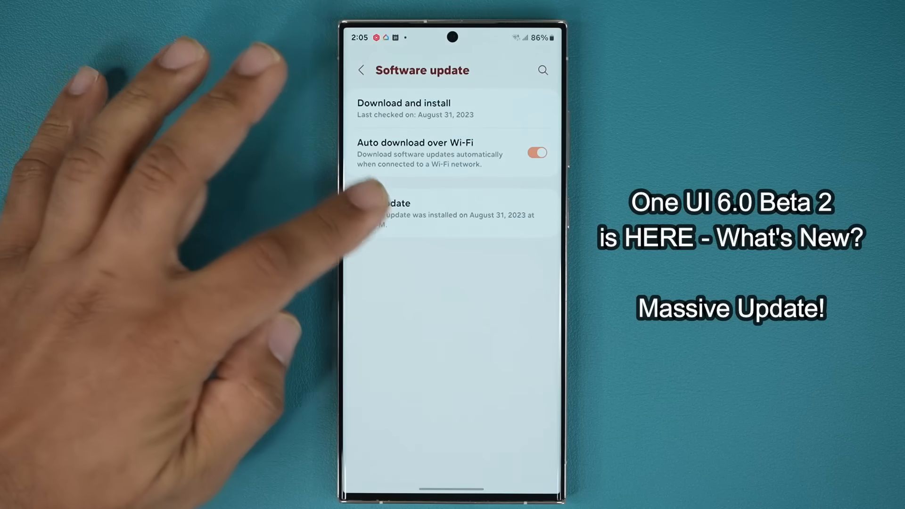
click(404, 211)
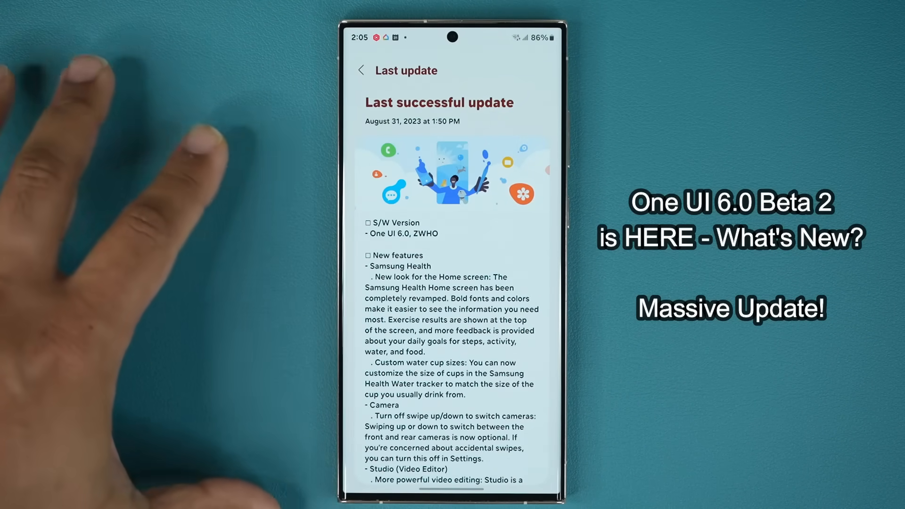
scroll(down, 3)
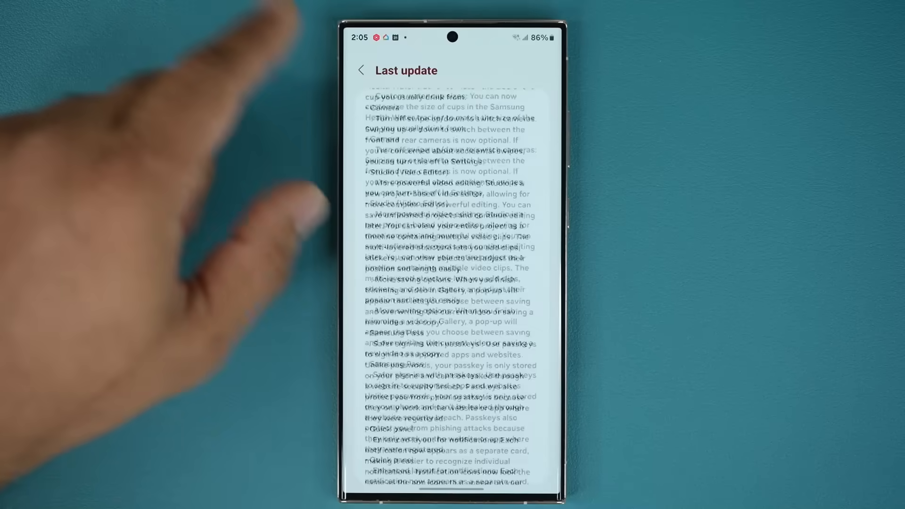
scroll(down, 3)
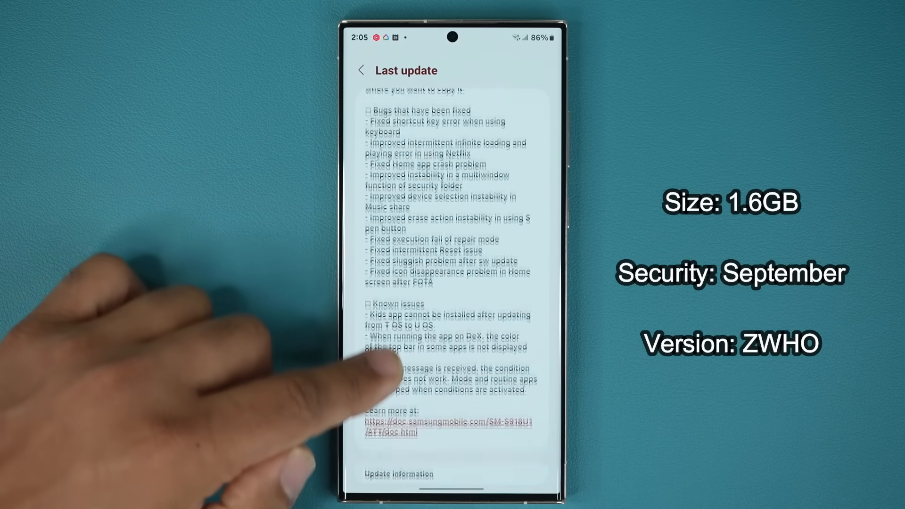
scroll(down, 3)
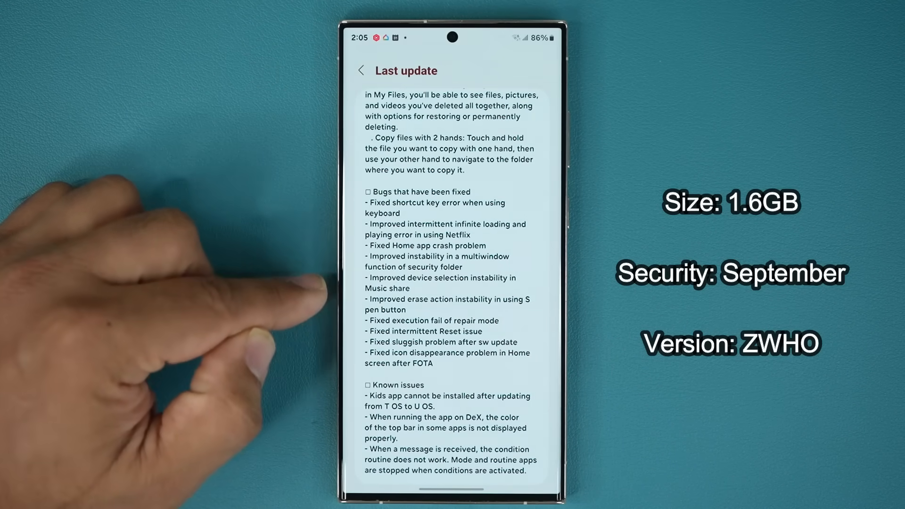
scroll(down, 3)
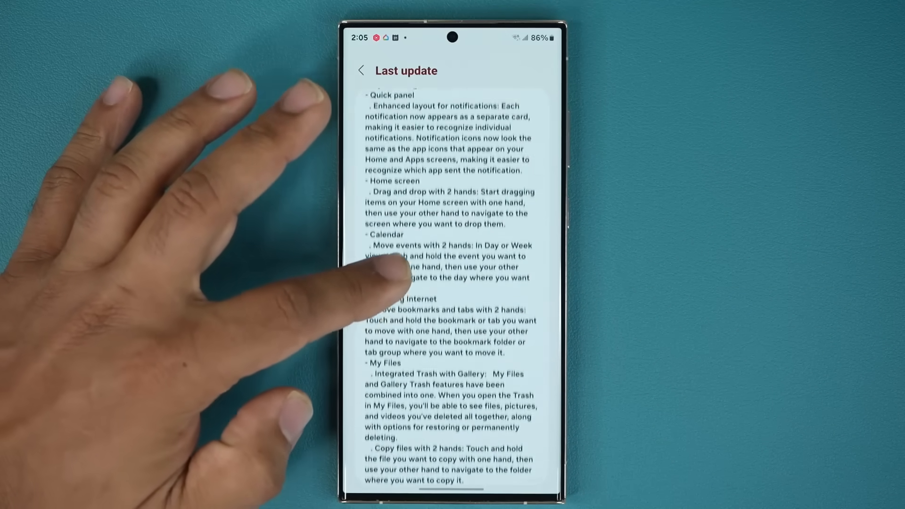
scroll(down, 3)
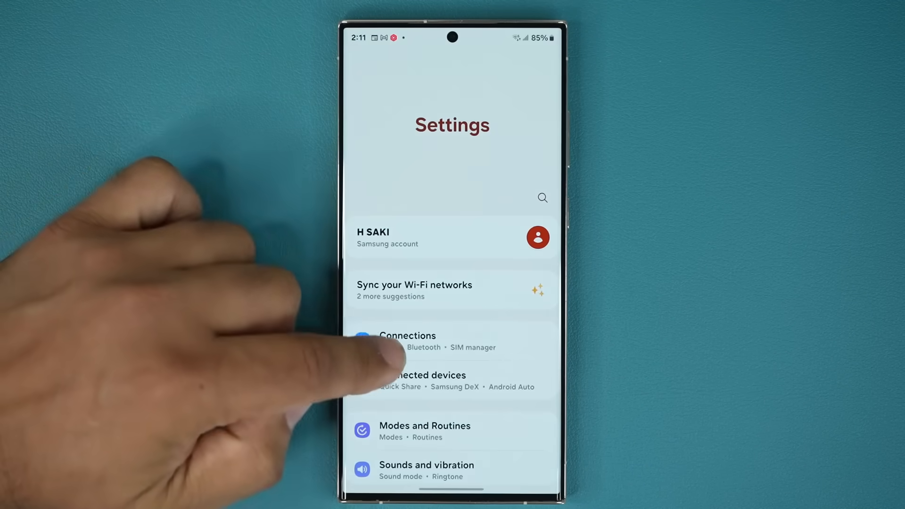
scroll(down, 3)
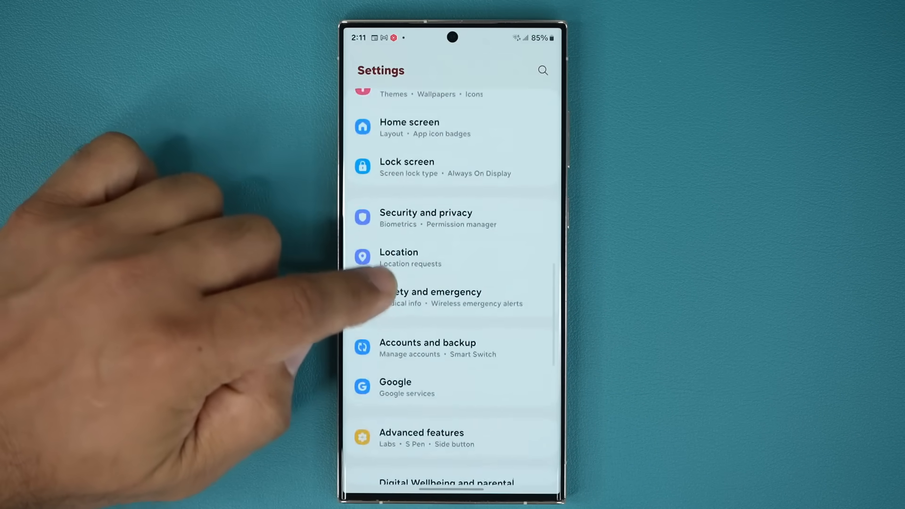
click(422, 438)
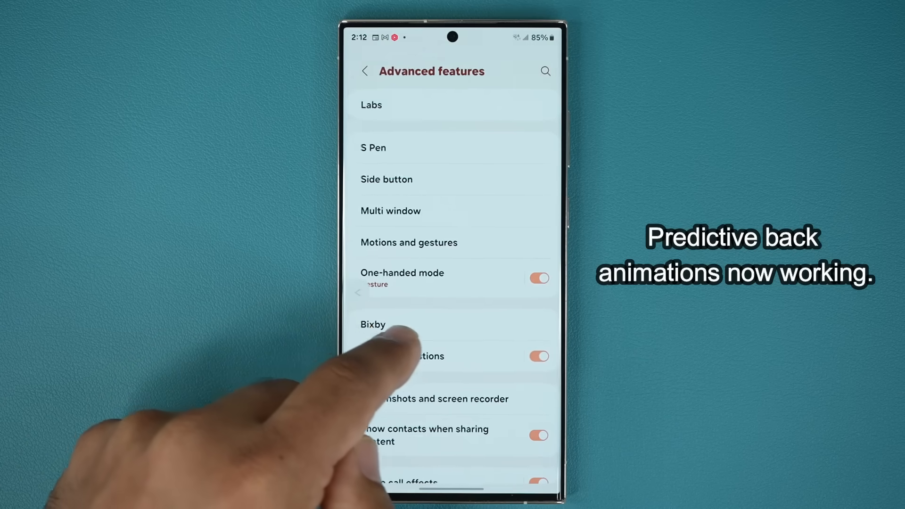
click(366, 71)
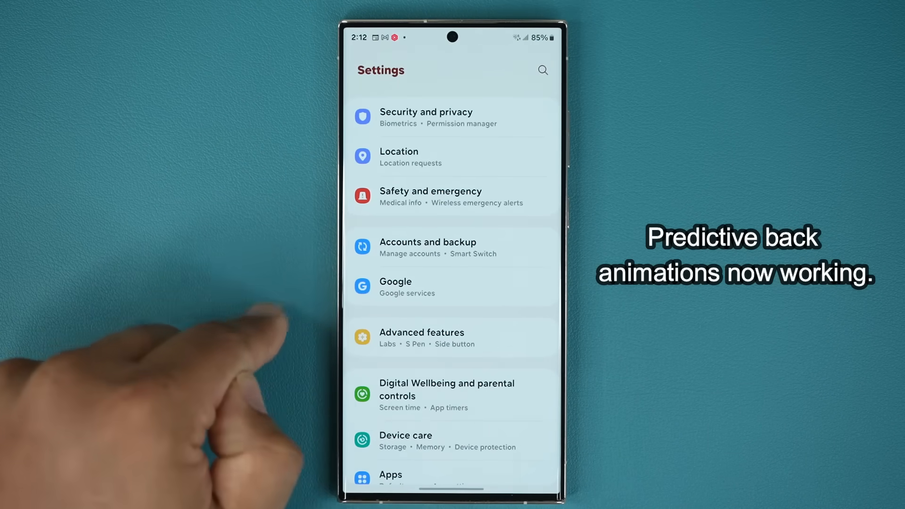
click(422, 338)
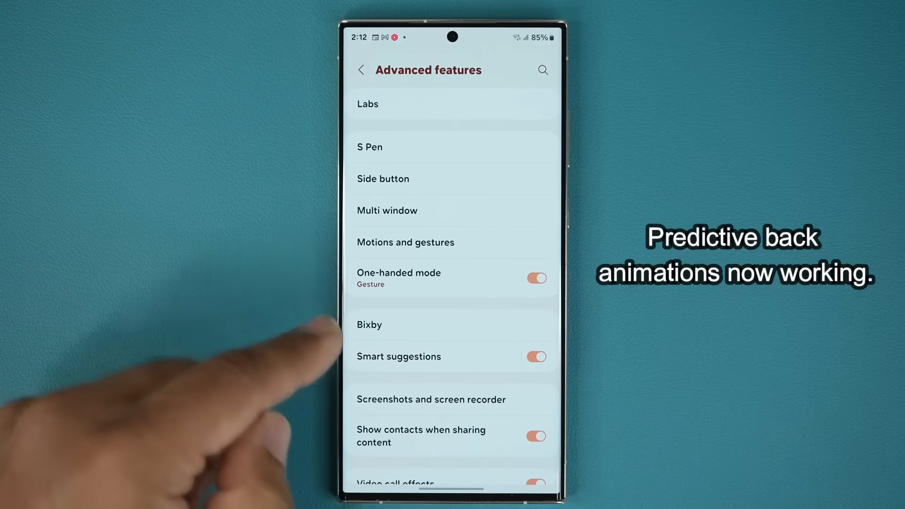
mouse_move(370, 324)
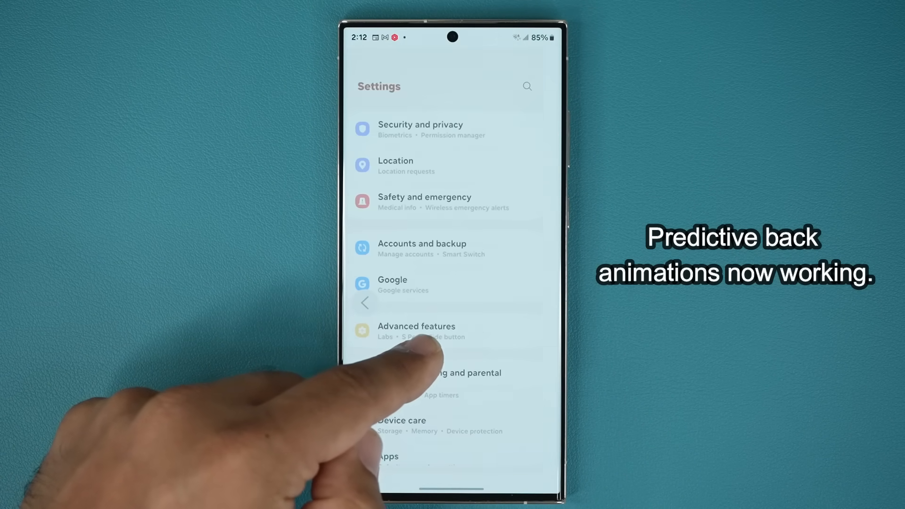
click(416, 331)
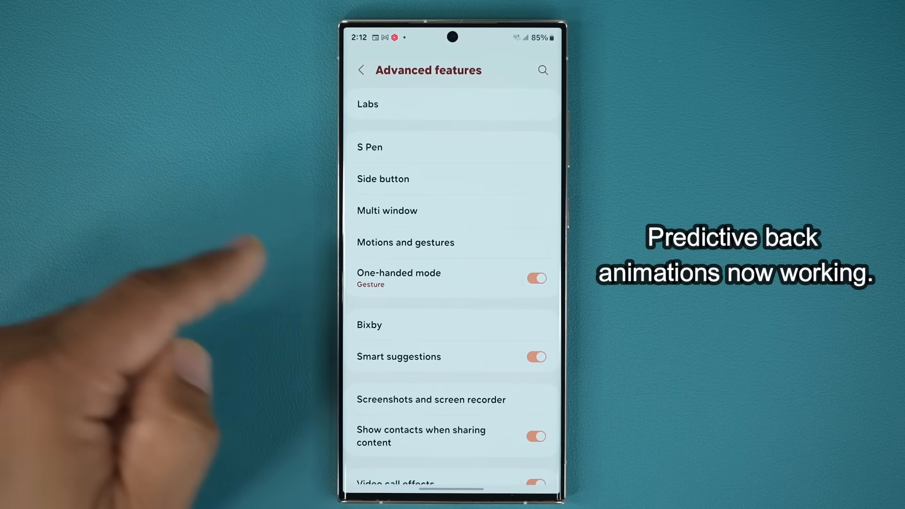
click(360, 69)
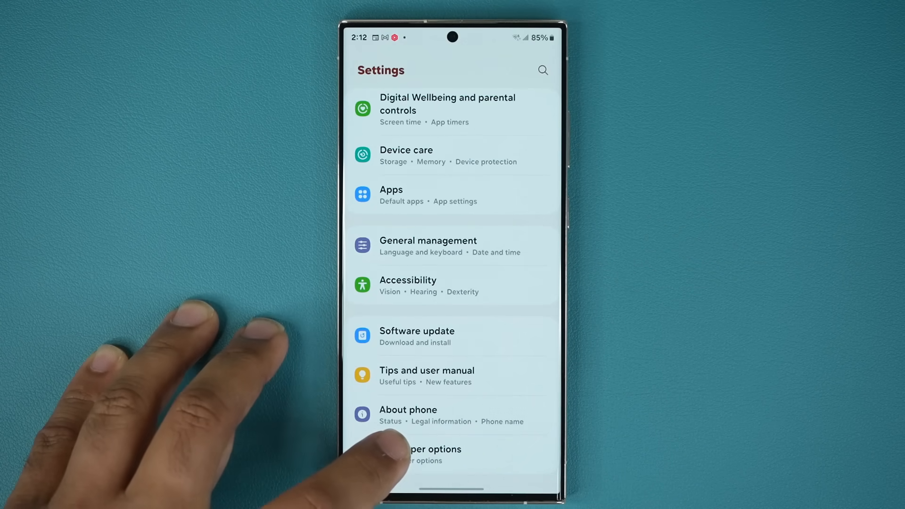
Open Developer options to the Predictive back animations setting, then return to the home screen
click(430, 453)
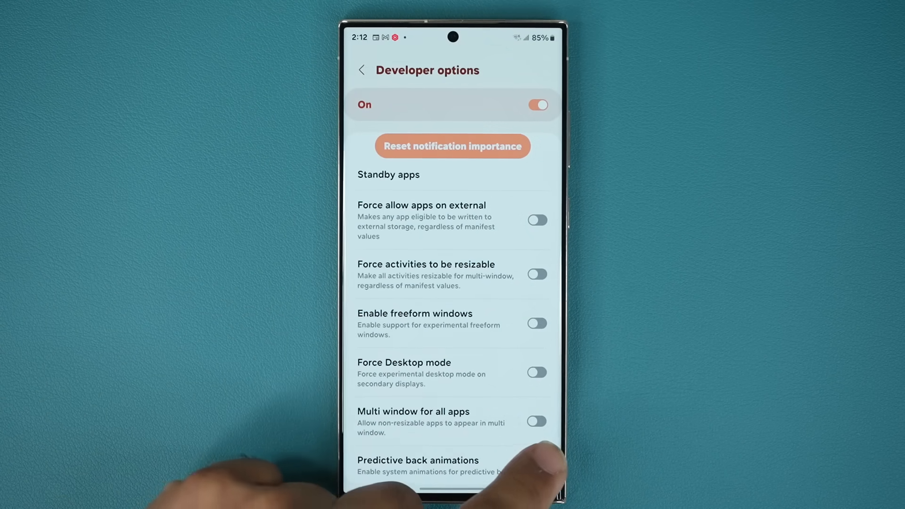
click(535, 466)
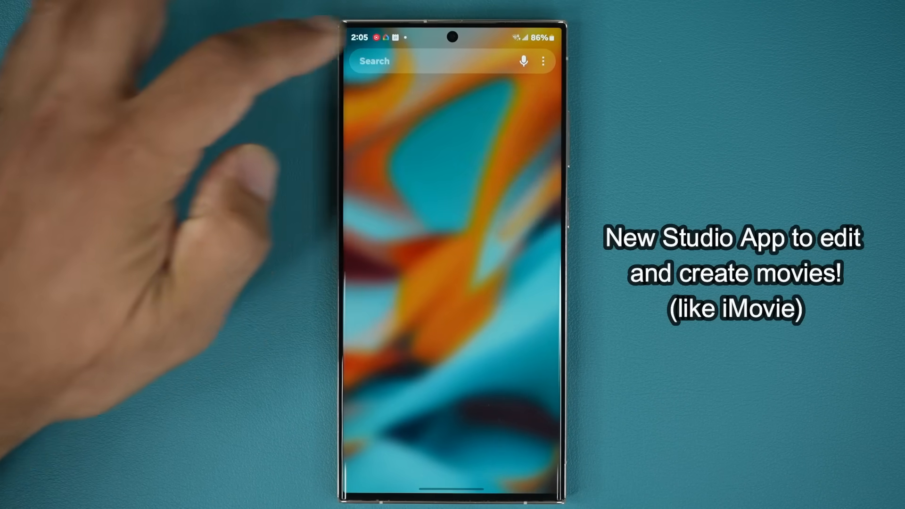
Search 'stu' on Home, launch Studio, glance at its settings, and return to the projects list
text(stu)
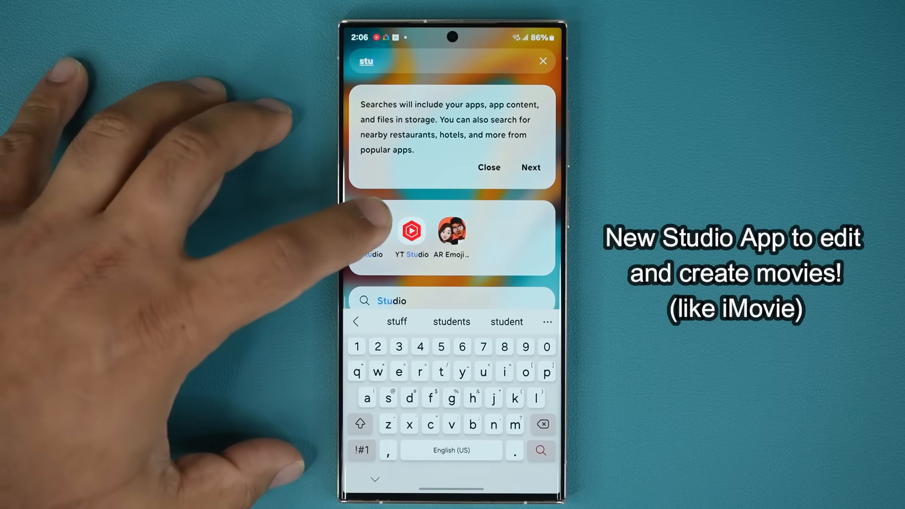
click(411, 229)
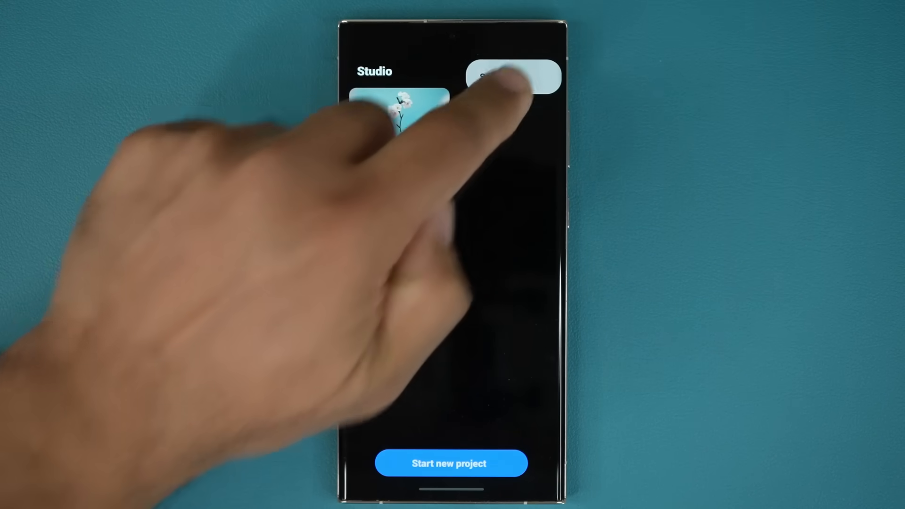
click(512, 76)
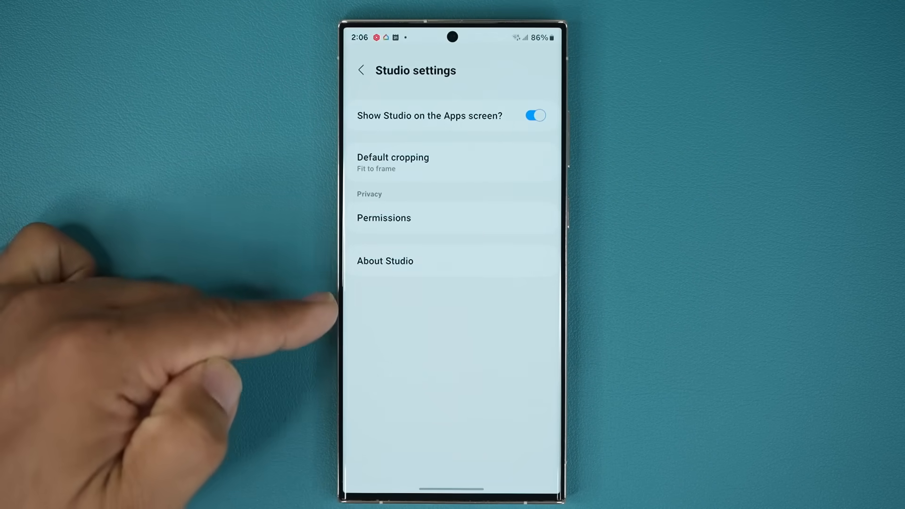
click(361, 70)
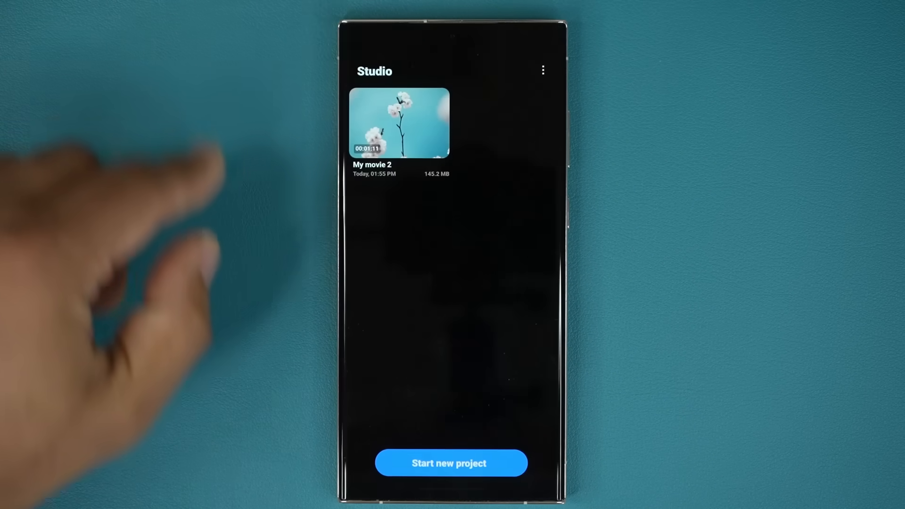
Start a new Studio project and load the waterfall video as its first clip
click(451, 463)
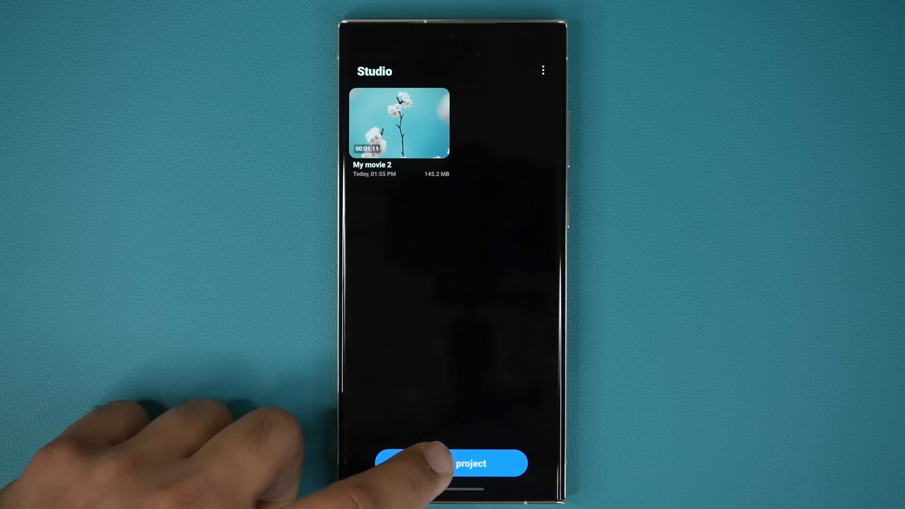
click(453, 463)
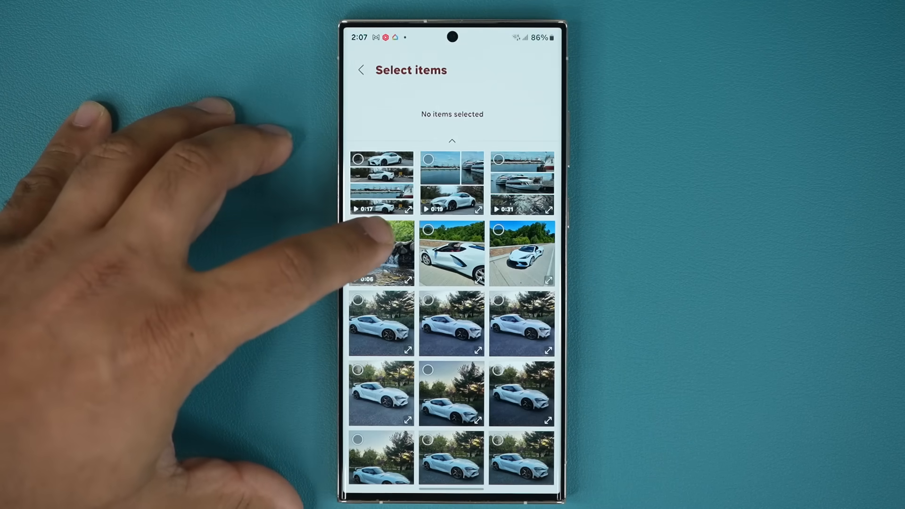
click(381, 254)
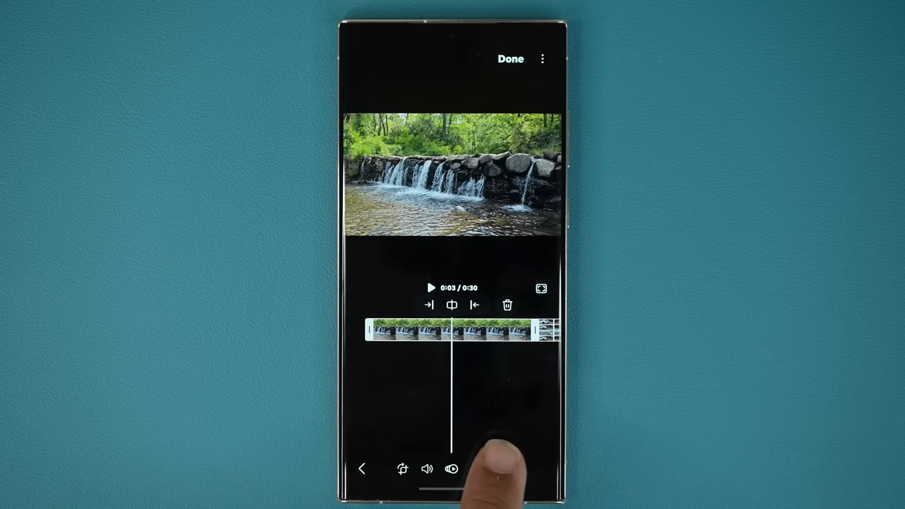
Try the Brightness and Filter tools on the waterfall clip, then add the white car clip after it
click(500, 469)
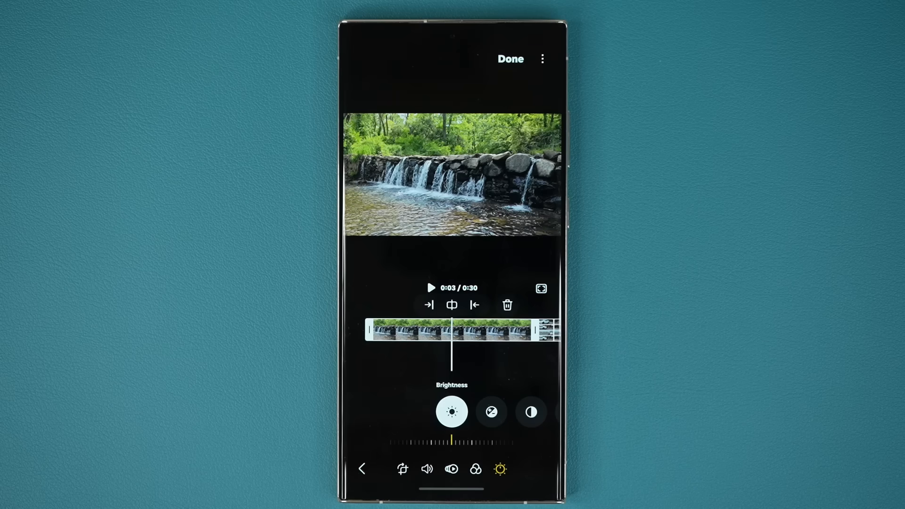
click(475, 469)
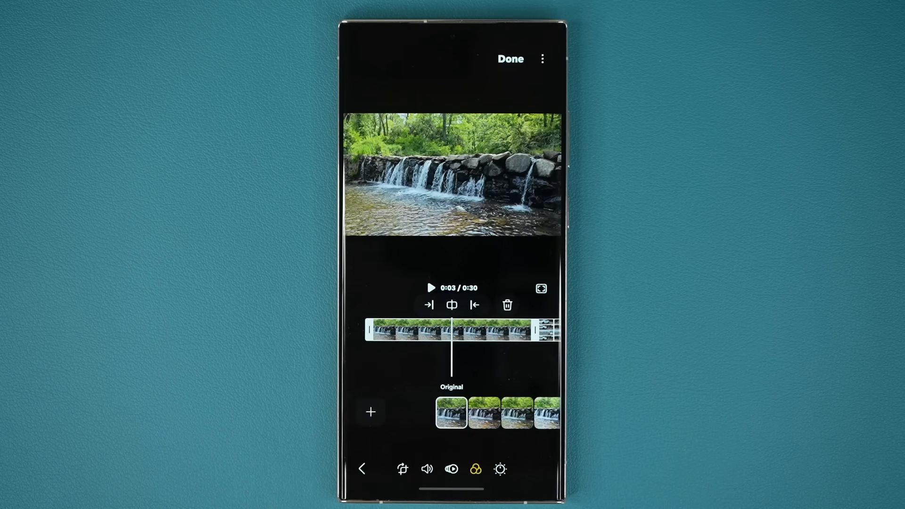
click(452, 469)
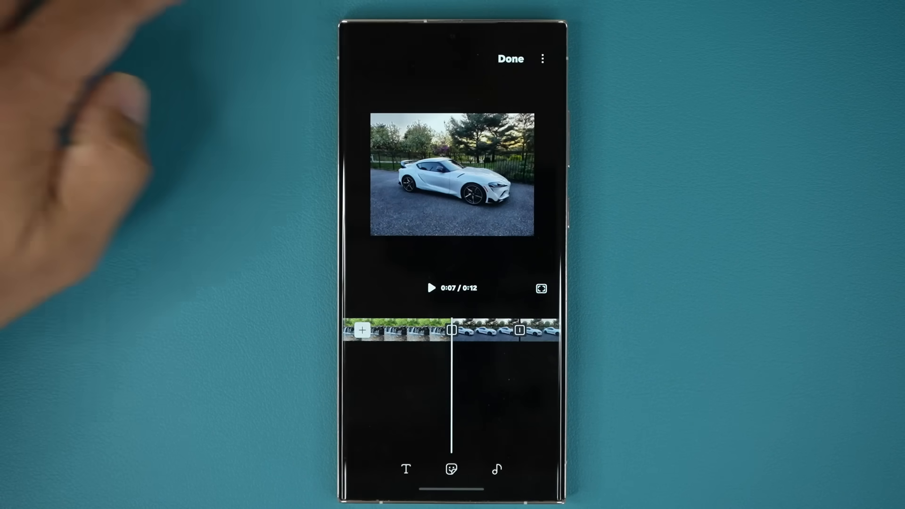
Finish editing and save the project as the 12-second, 59.3 MB movie 'My movie 1'
click(542, 58)
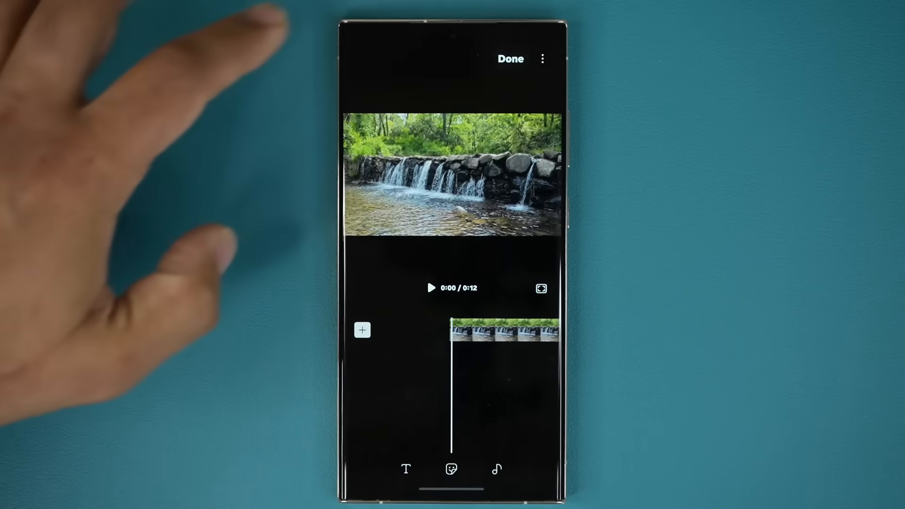
click(510, 59)
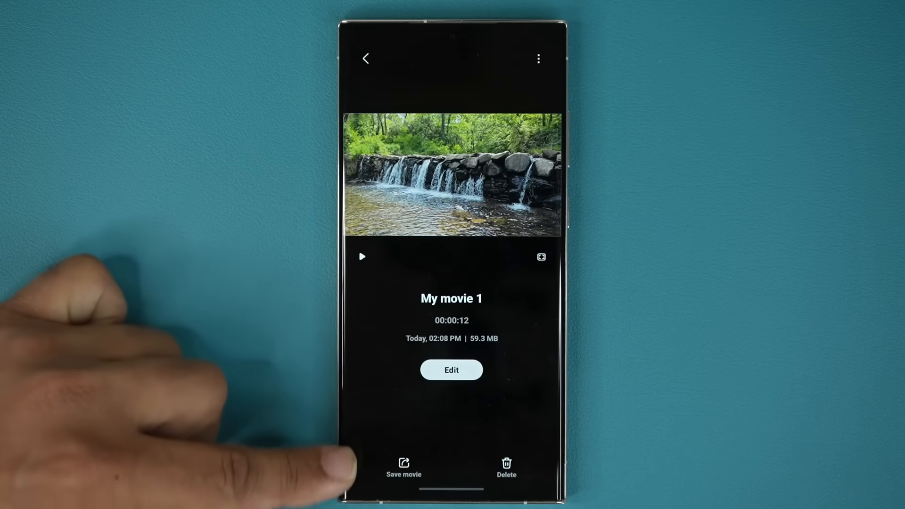
click(404, 468)
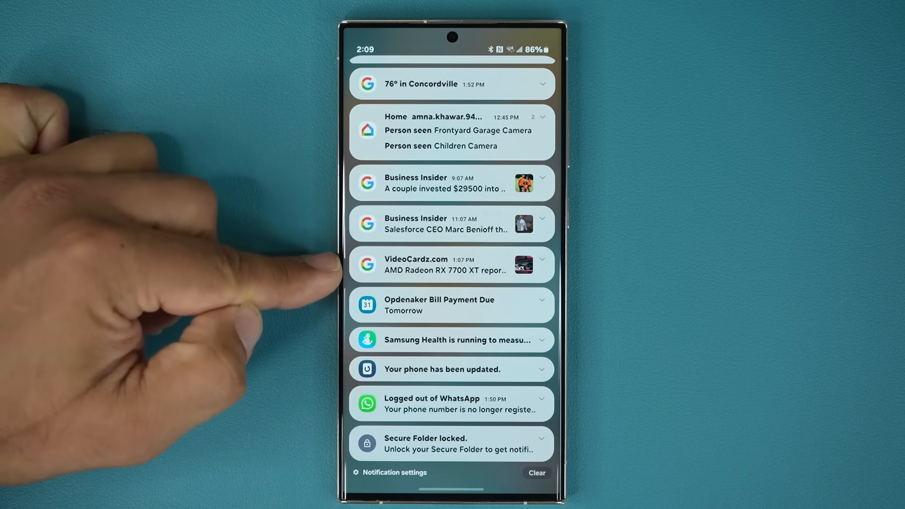
Scroll through the notification shade, where each notification appears as a separate card
scroll(down, 3)
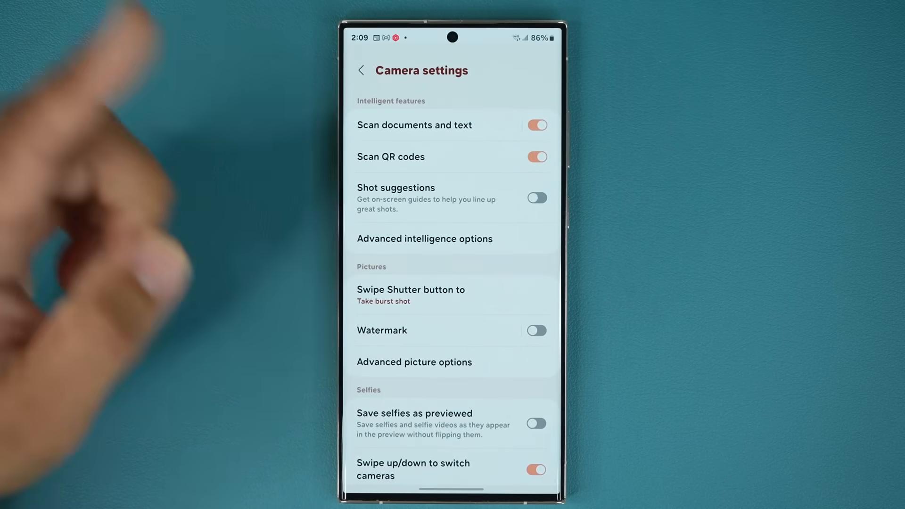
Scroll Camera settings to 'Swipe up/down to switch cameras', then go back to the viewfinder
scroll(down, 3)
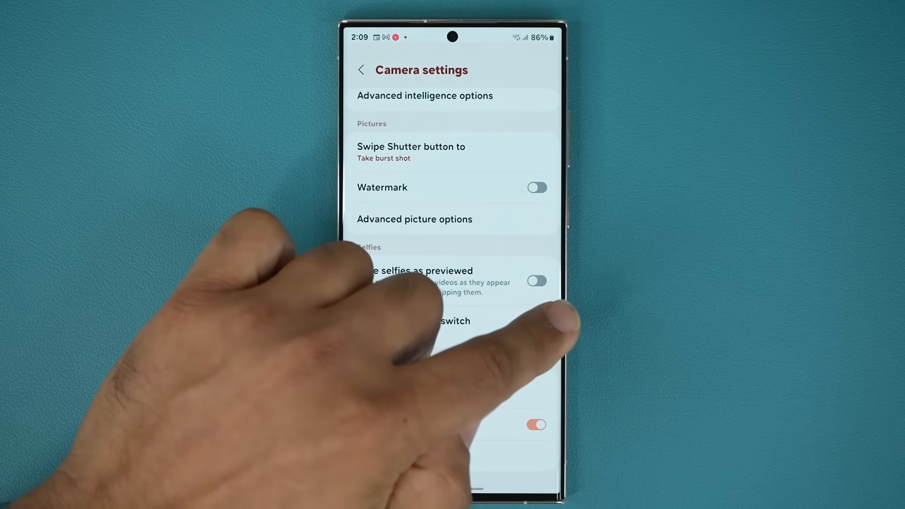
click(360, 69)
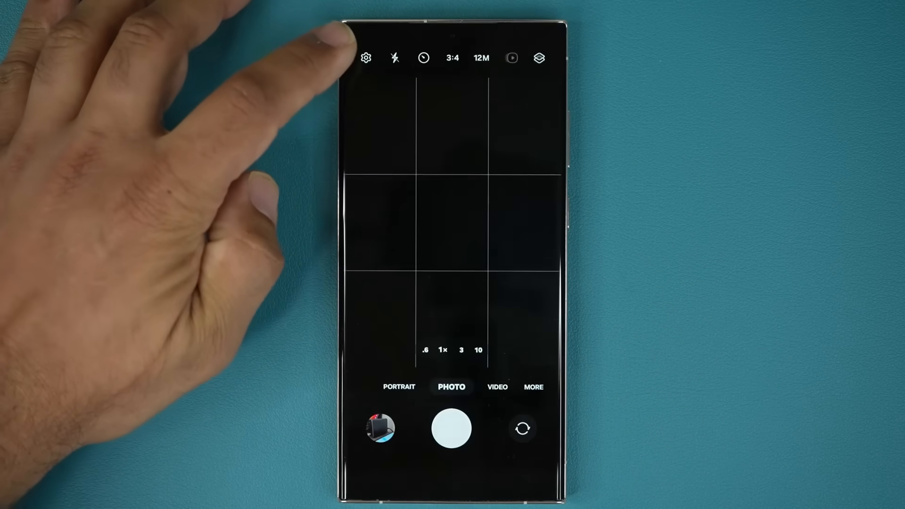
click(452, 224)
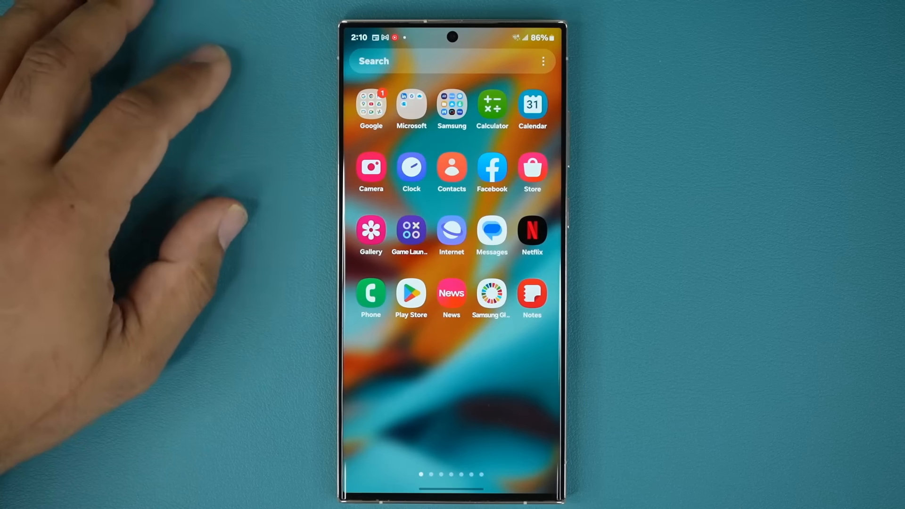
Open the Gallery app from the app drawer onto its Albums tab
click(372, 231)
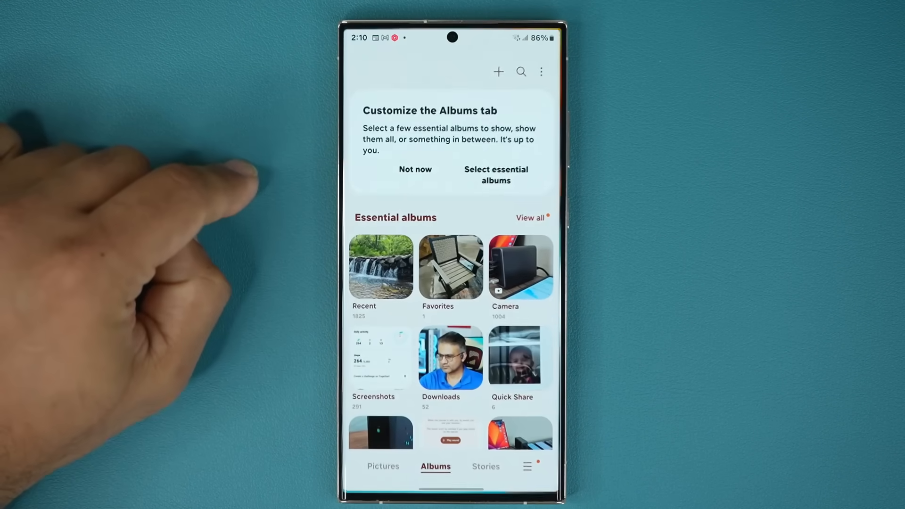
mouse_move(116, 173)
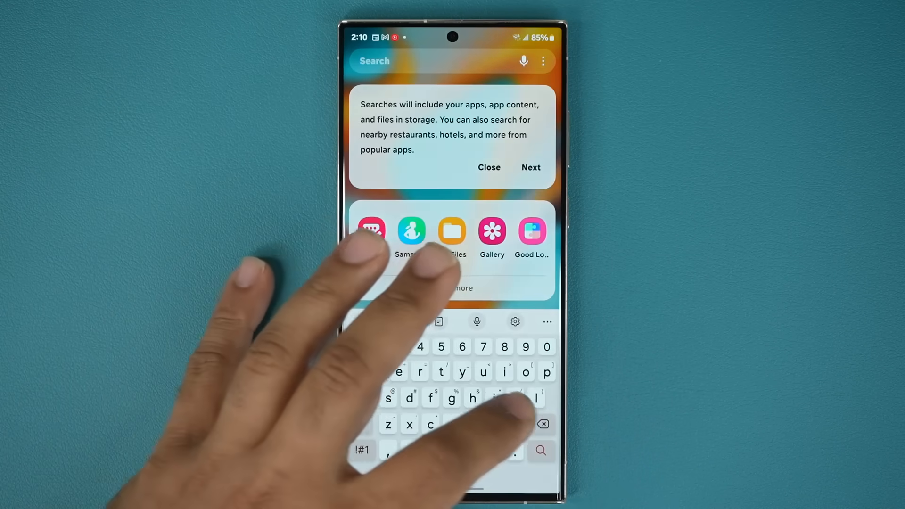
Search 'my', launch My Files, and open the Trash under Utilities
text(my)
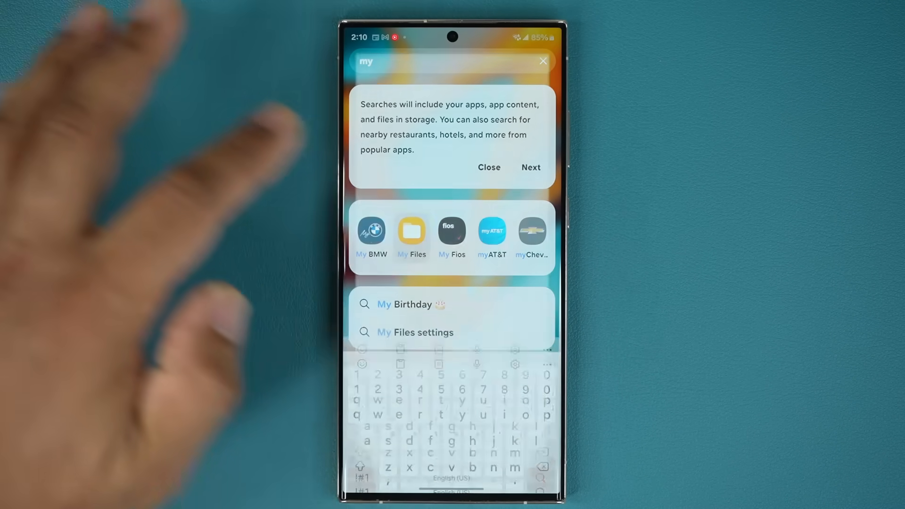
click(412, 237)
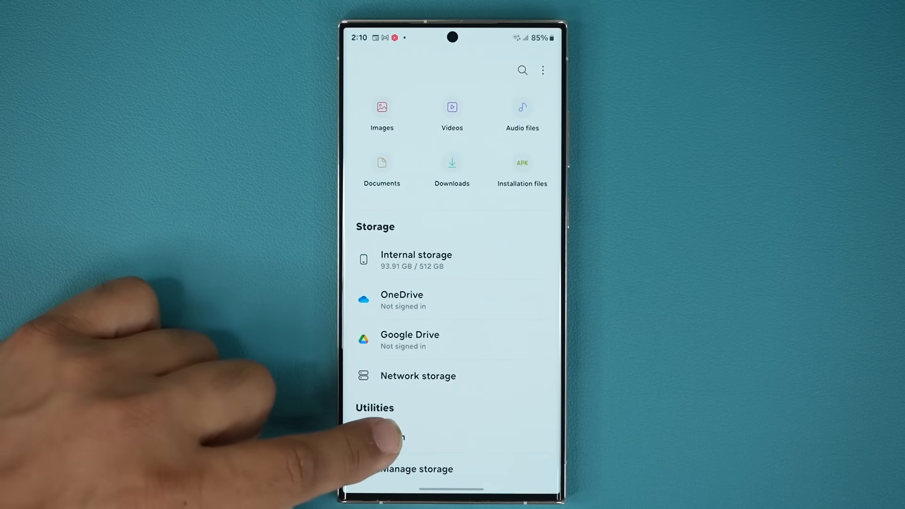
click(392, 439)
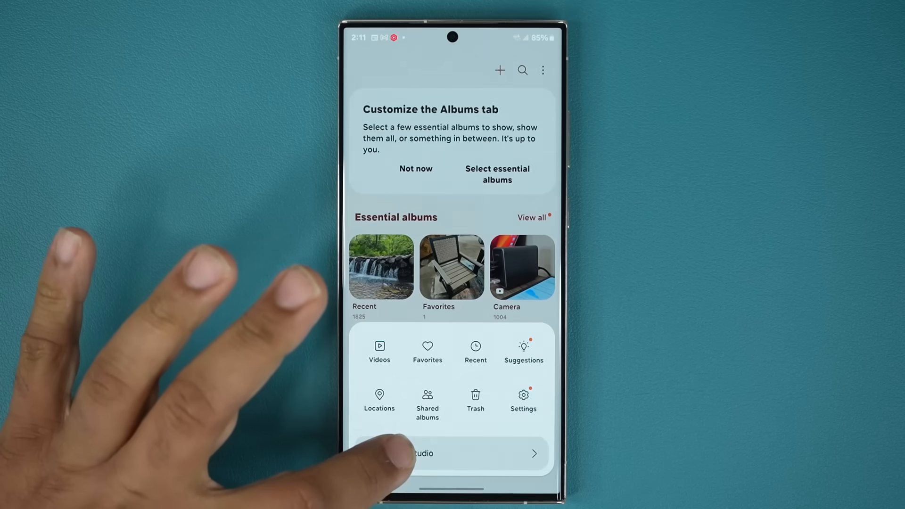
Show the Gallery menu listing Videos, Trash, Settings and Studio
click(420, 453)
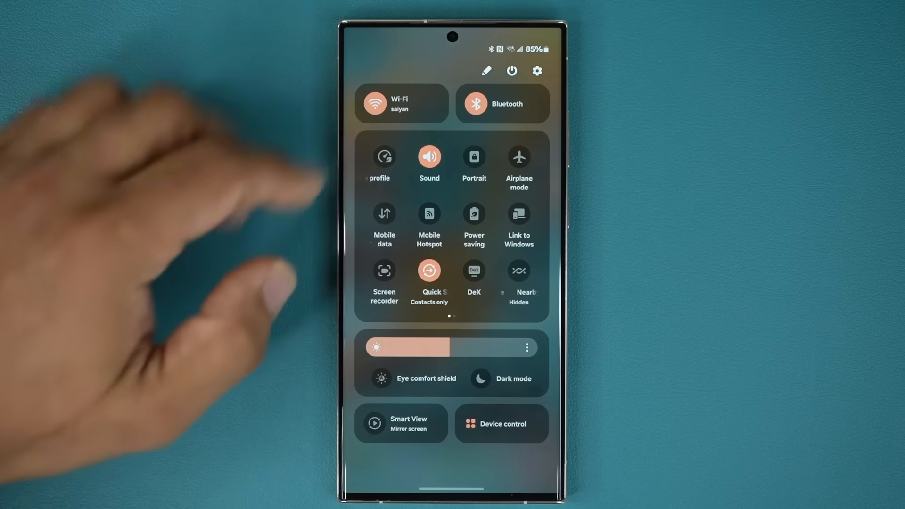
Open device Settings from the gear icon in Quick Settings
click(537, 71)
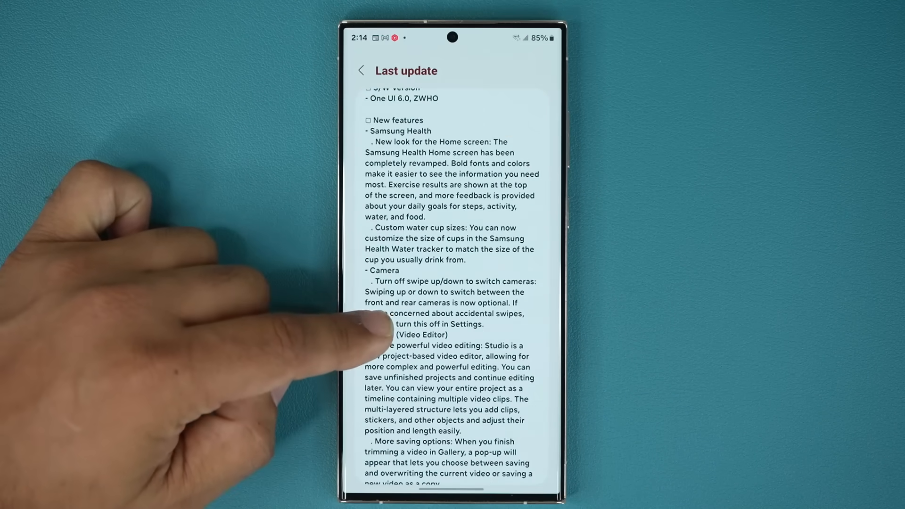
Scroll the One UI 6.0 update notes past the Studio features
scroll(down, 3)
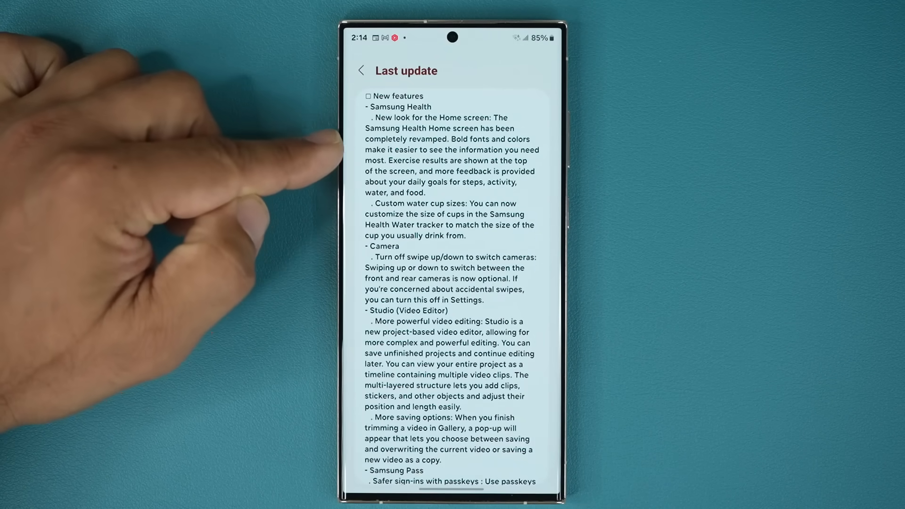
mouse_move(324, 150)
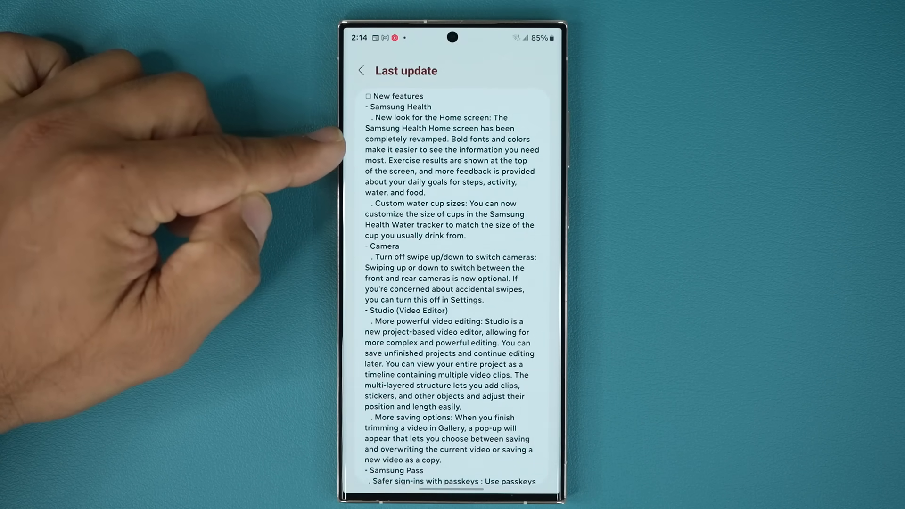
mouse_move(324, 283)
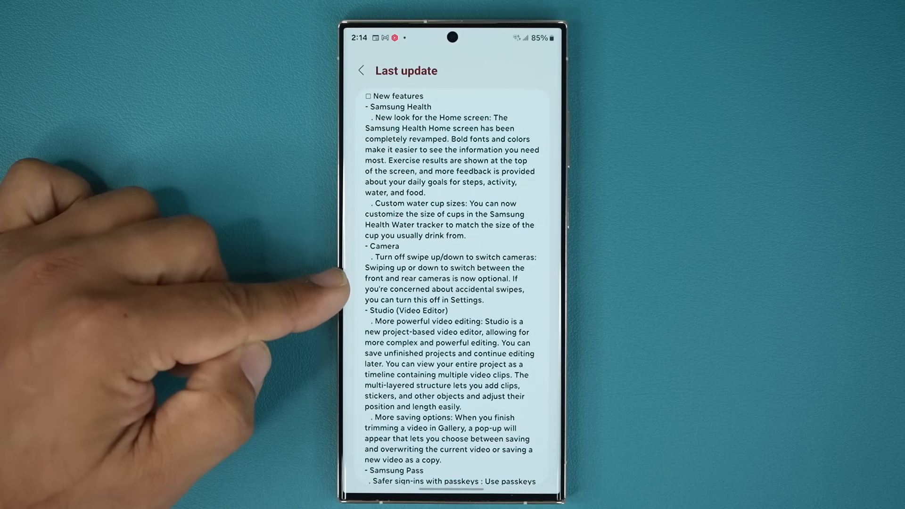
mouse_move(329, 289)
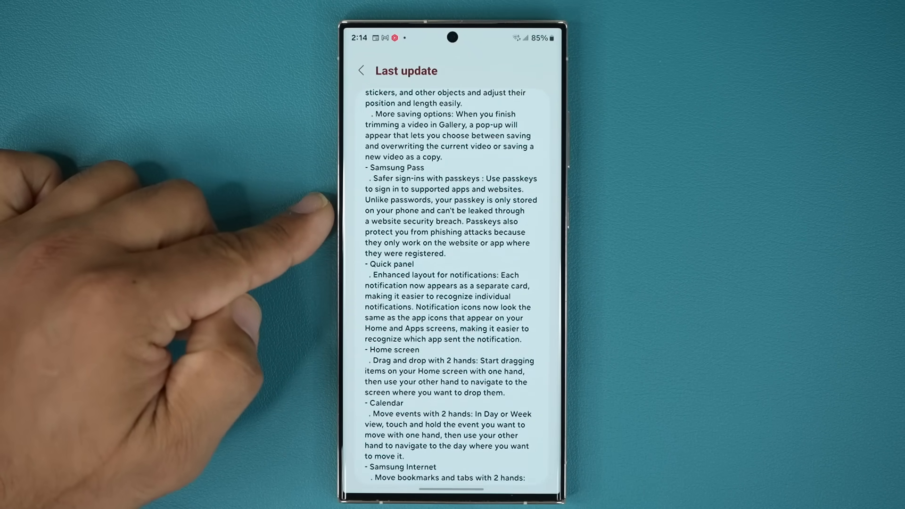
mouse_move(324, 306)
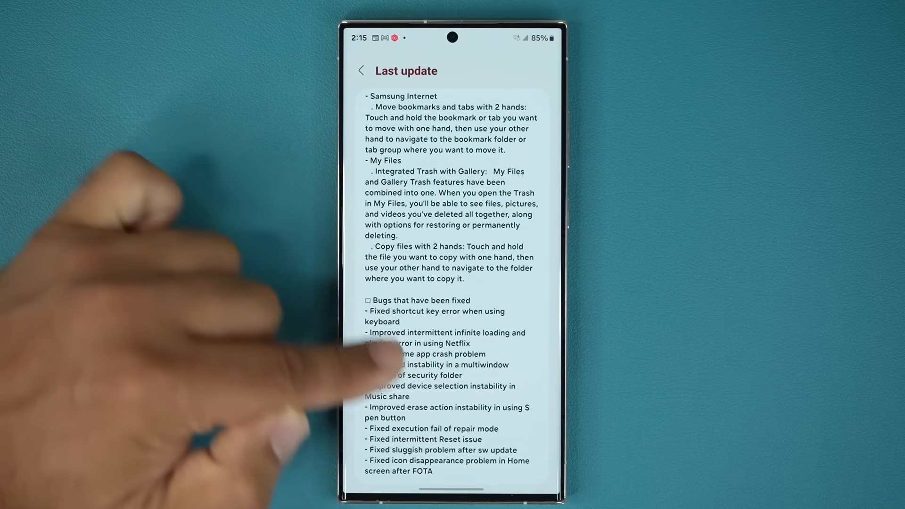
Scroll through the fixed bugs list, then swipe back to the home screen
scroll(down, 3)
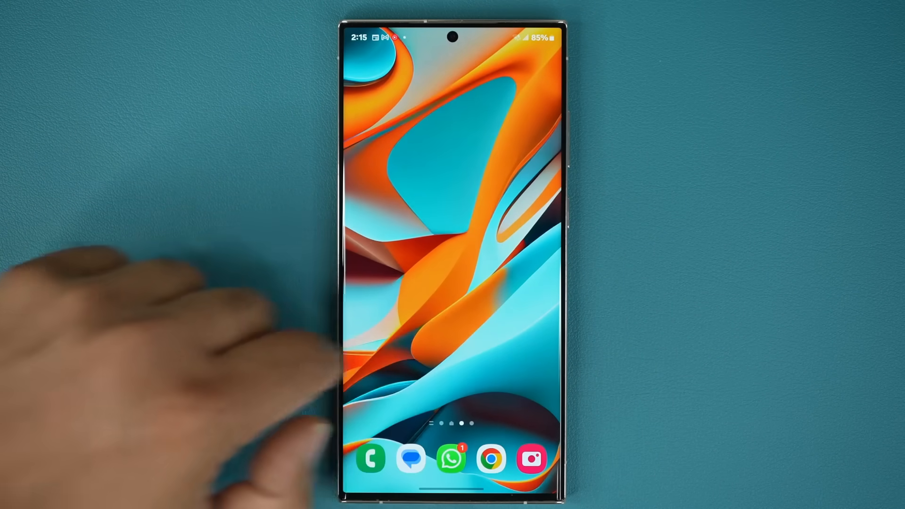
scroll(left, 3)
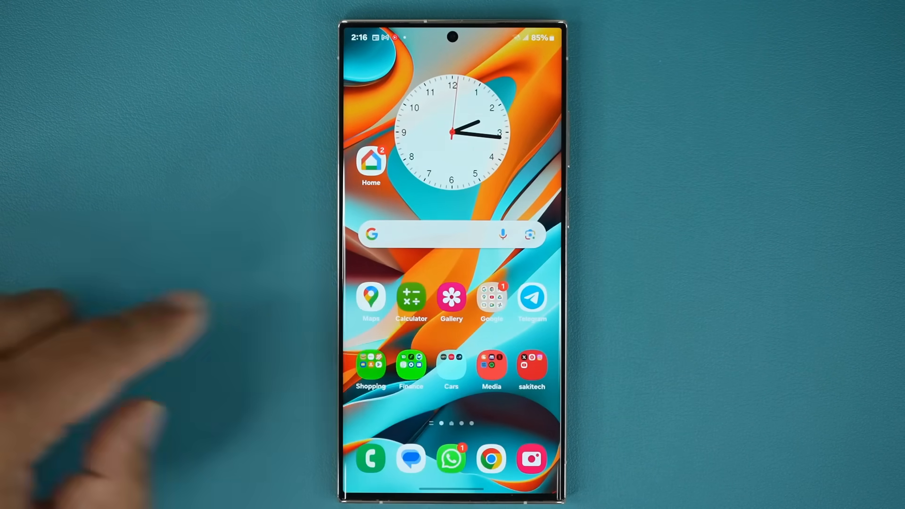